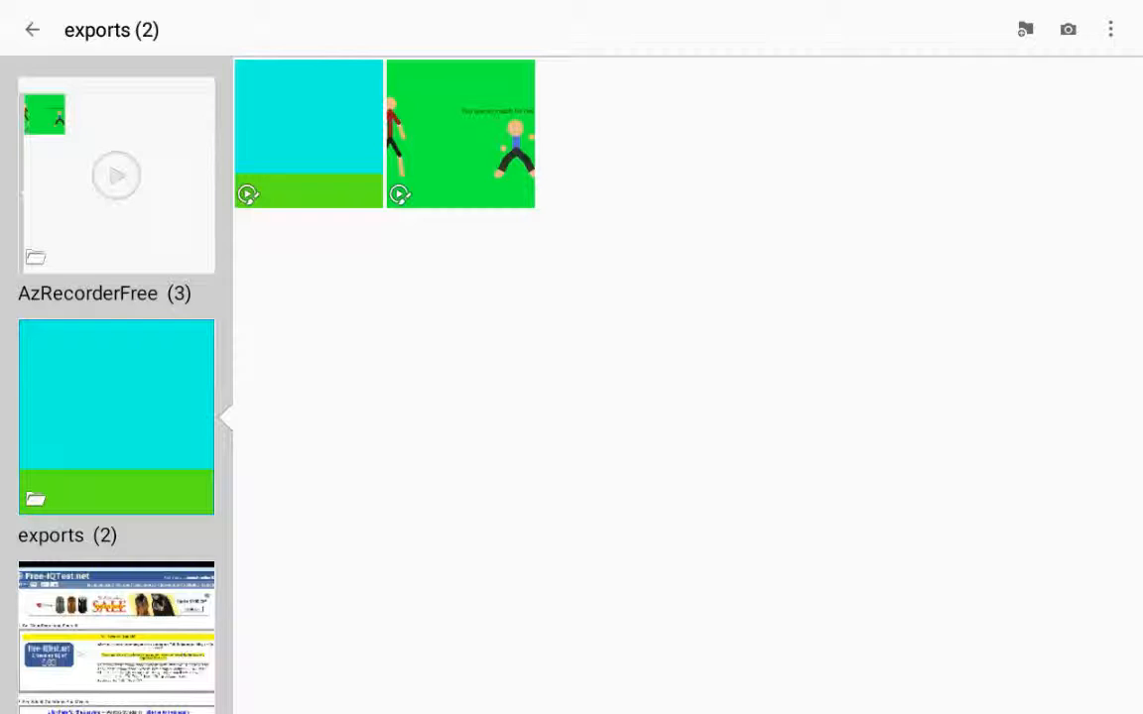
Open the first exported stick-figure sword-fight video (cyan sky, green ground) full screen
{"action": "left_click", "coordinate": [460, 135]}
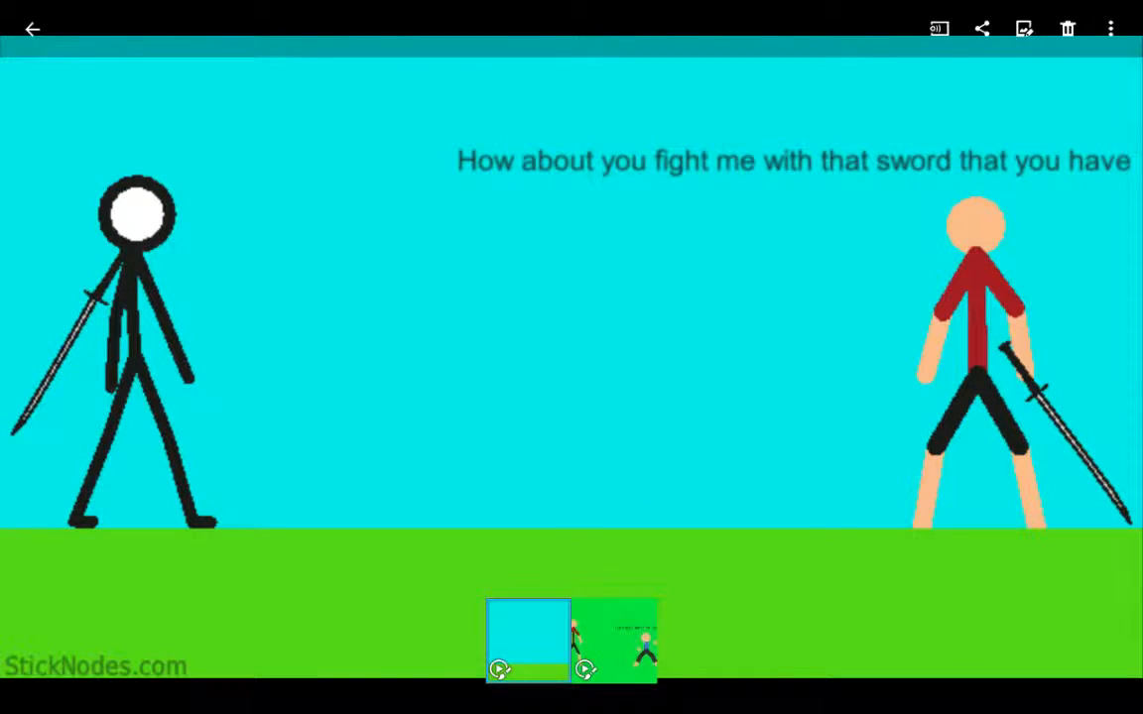